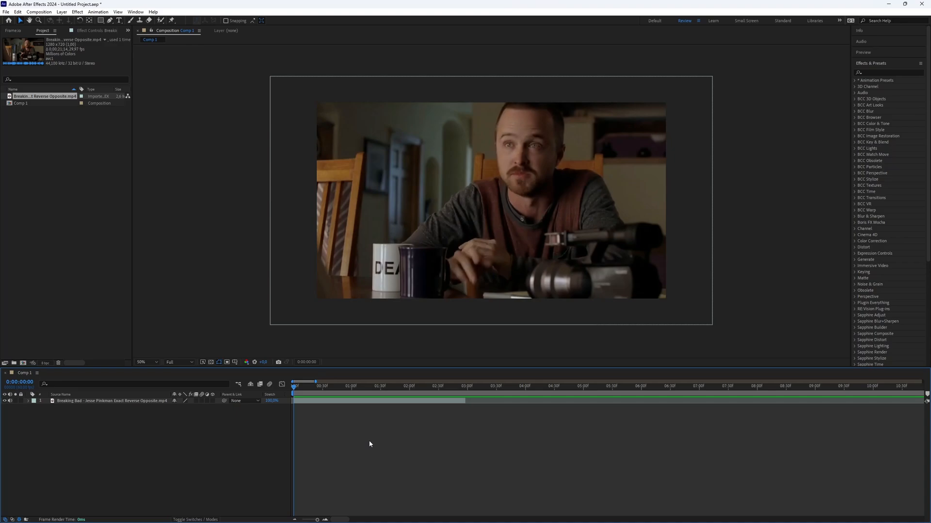
pyautogui.moveTo(378, 429)
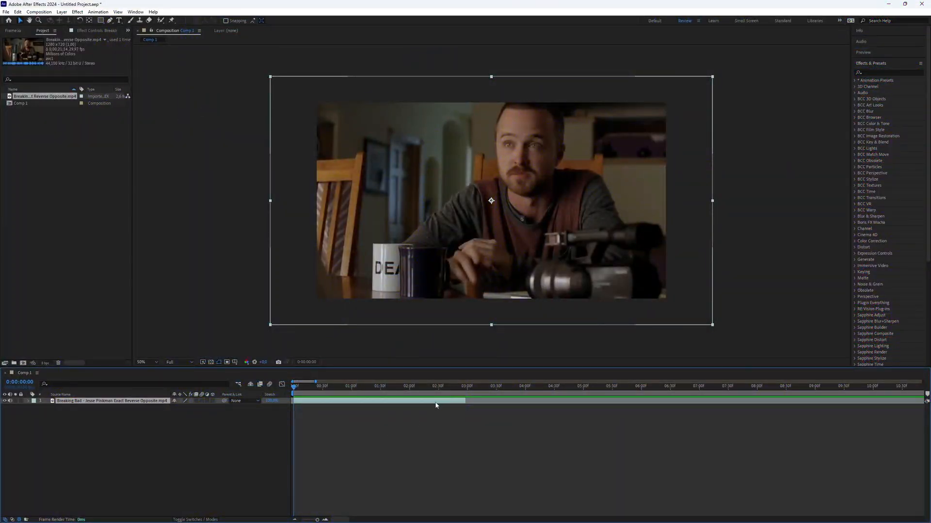
# End the work area at 3:00 and find the Reverb effect for the Jesse Pinkman clip.
pyautogui.click(464, 386)
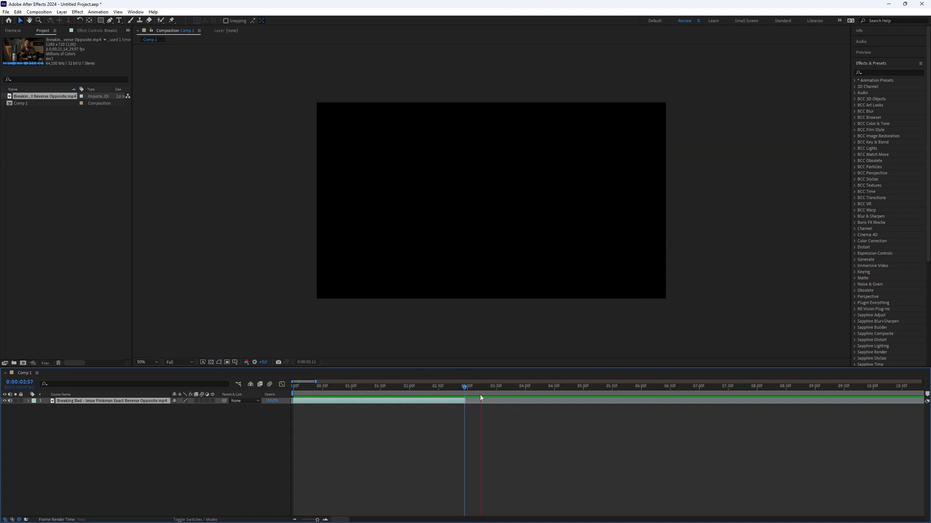
pyautogui.click(376, 386)
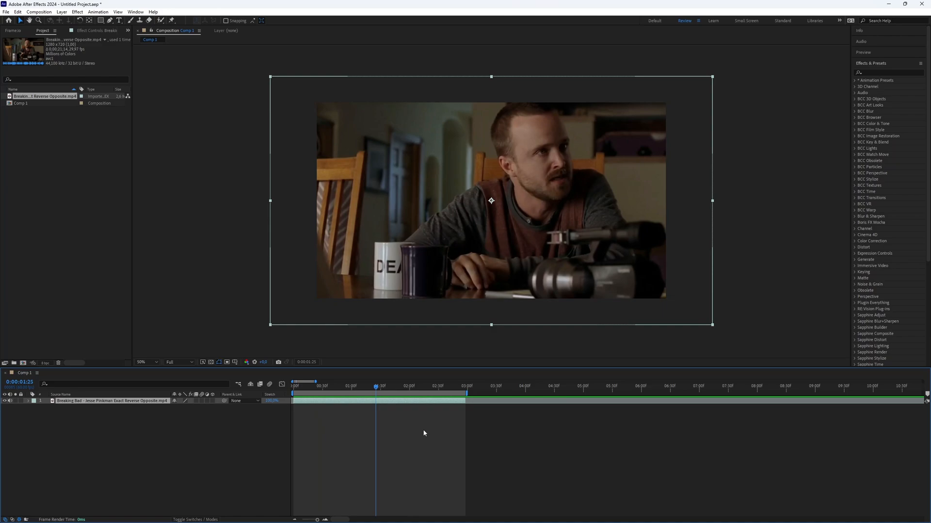
pyautogui.moveTo(435, 380)
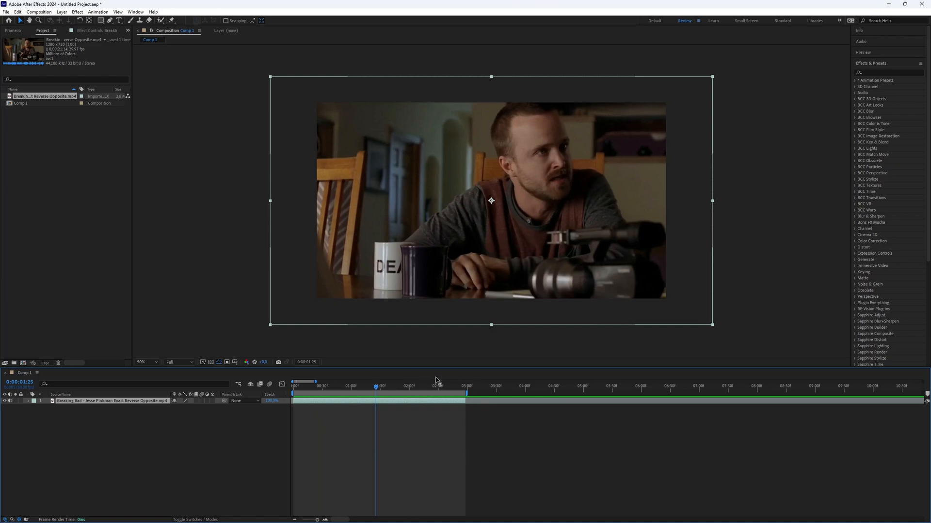
pyautogui.moveTo(388, 390)
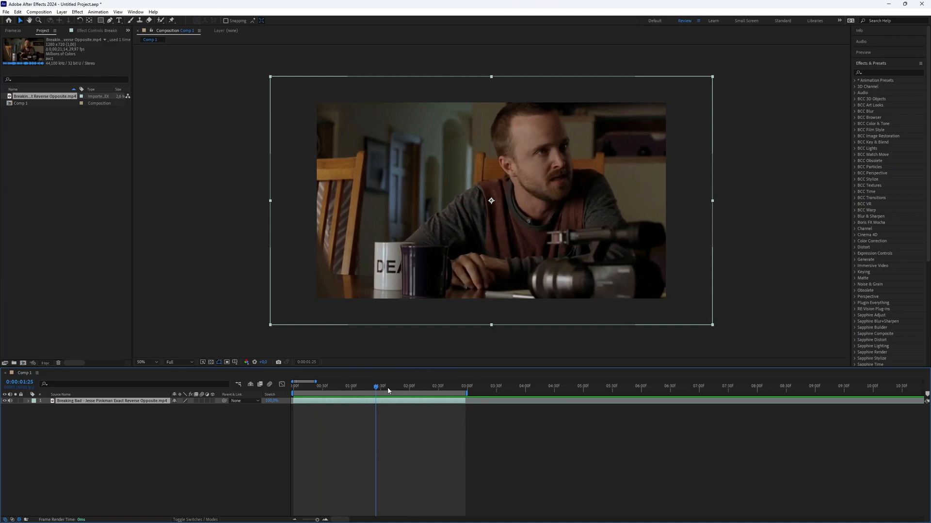
pyautogui.write('reverb')
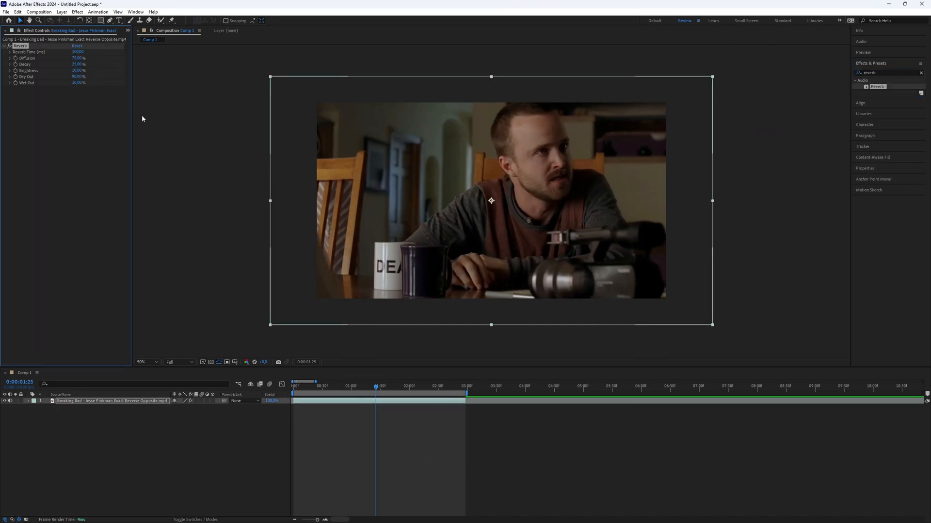
# Set Reverb Time 70 ms, Diffusion 65%, Brightness 70%, Dry Out 150% and Wet Out 20%.
pyautogui.click(76, 51)
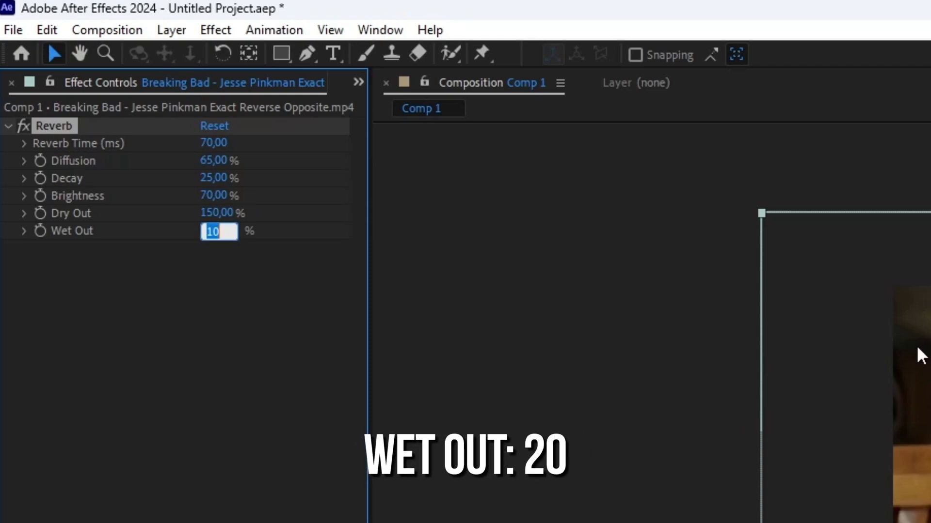
pyautogui.write('20')
pyautogui.press('Enter')
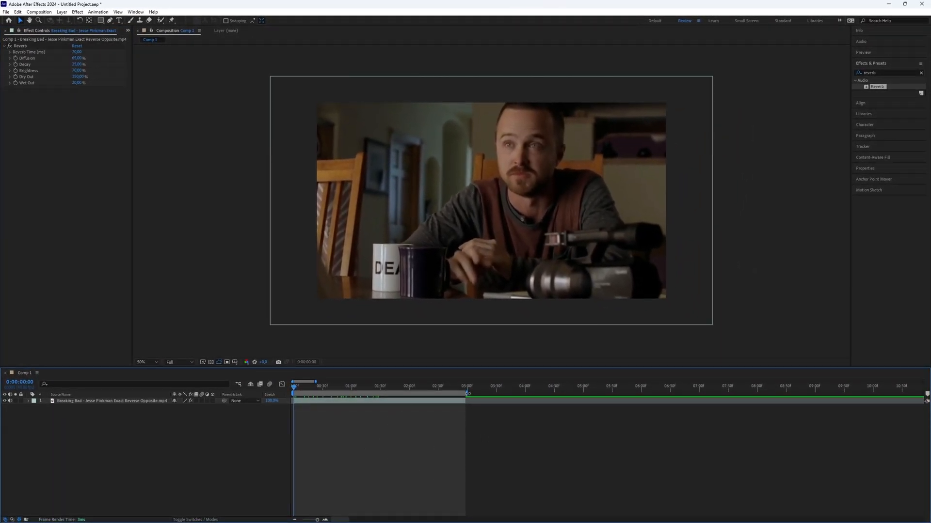
# Reveal the Jesse Pinkman clip's audio waveform in the timeline.
pyautogui.click(435, 396)
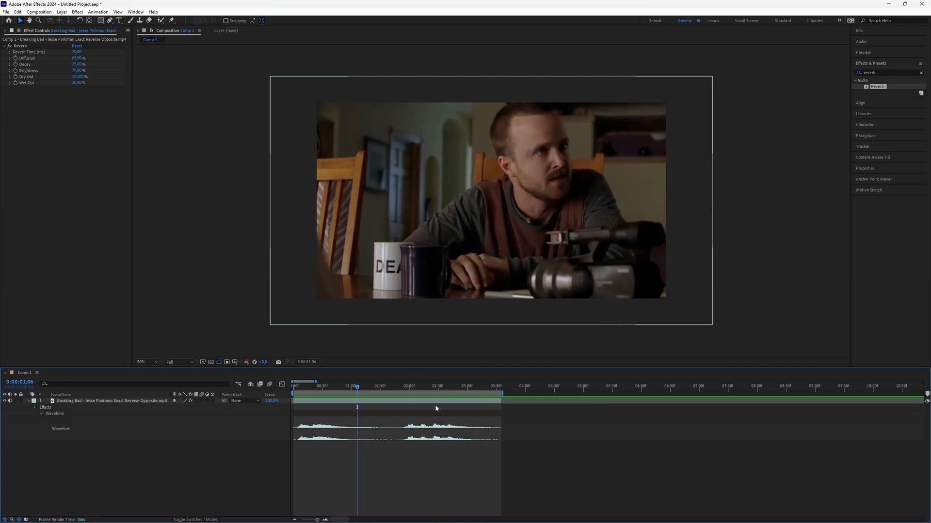
pyautogui.moveTo(624, 462)
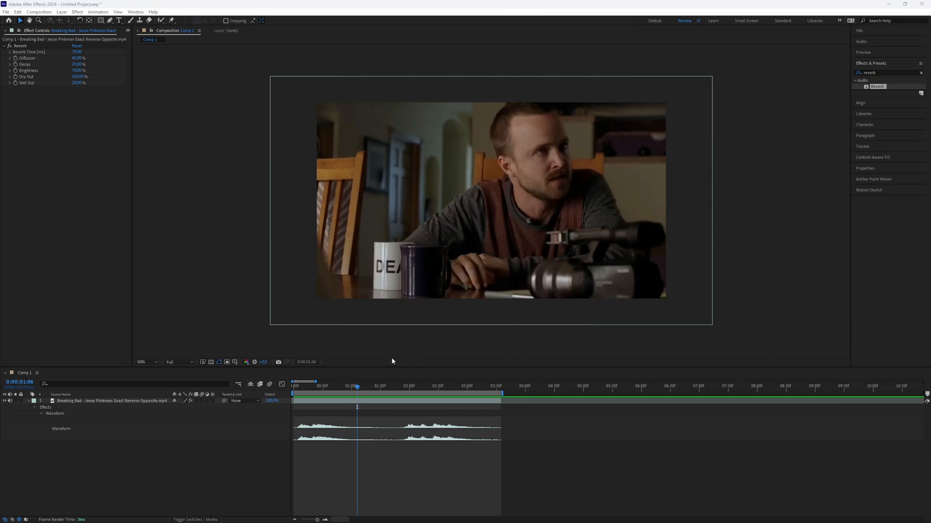
pyautogui.moveTo(410, 349)
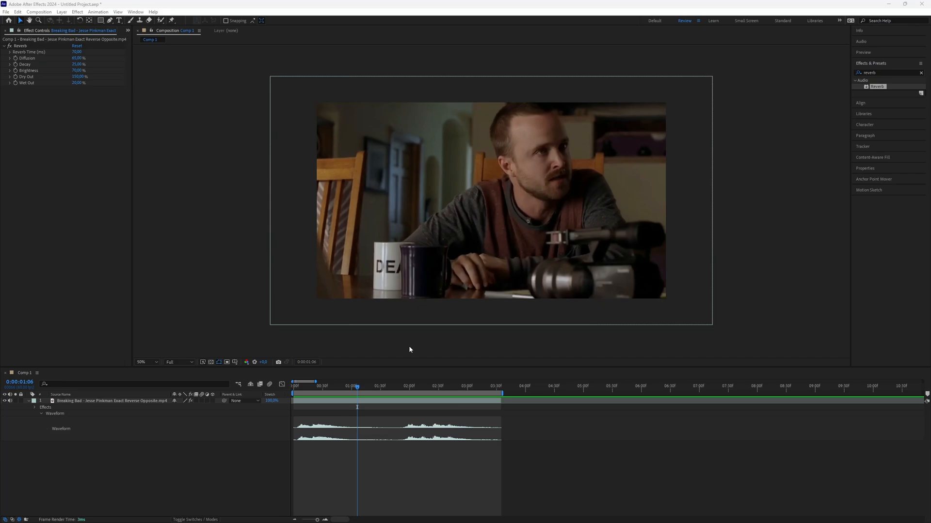